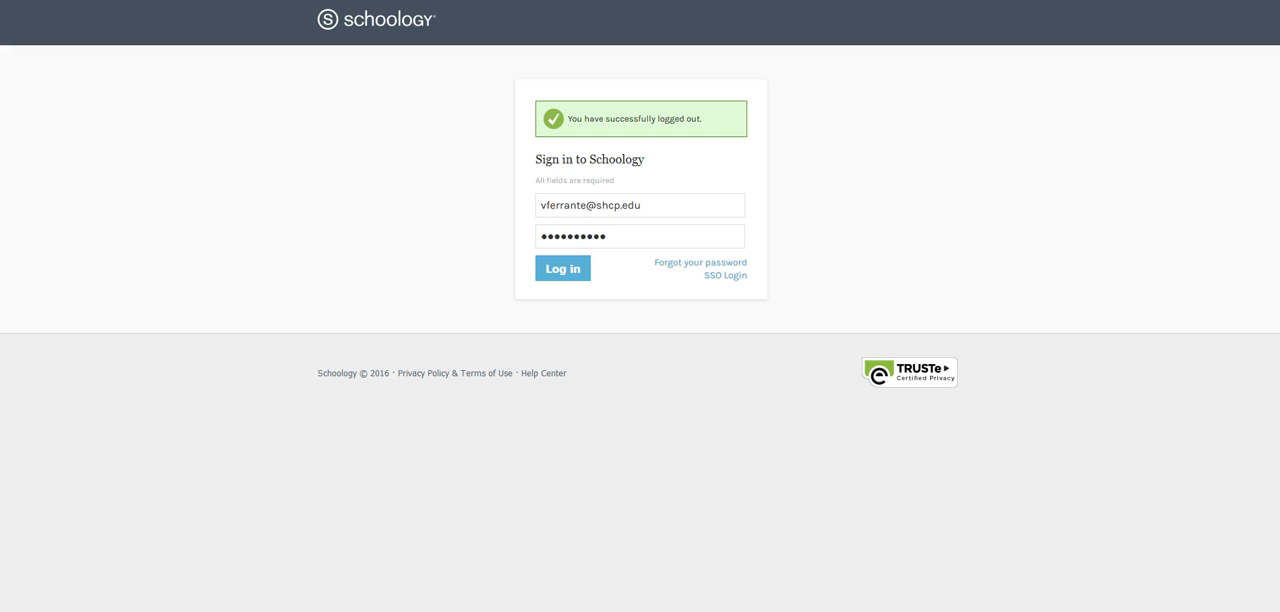
Submit the Schoology sign-in form with the saved account details.
click(563, 268)
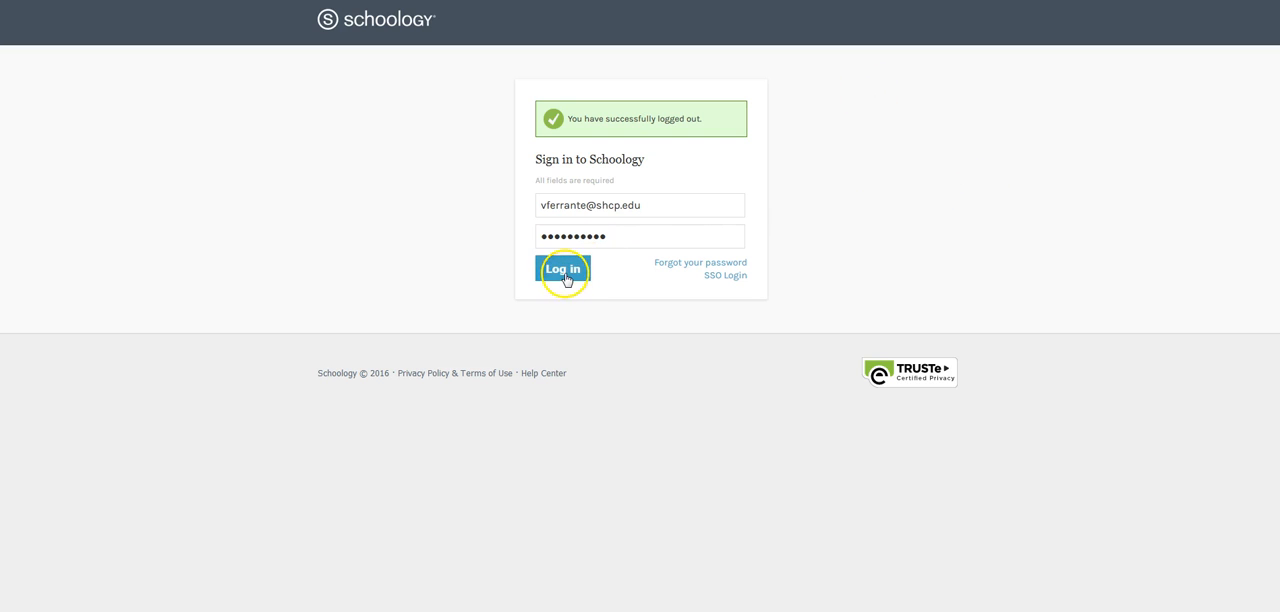
click(562, 269)
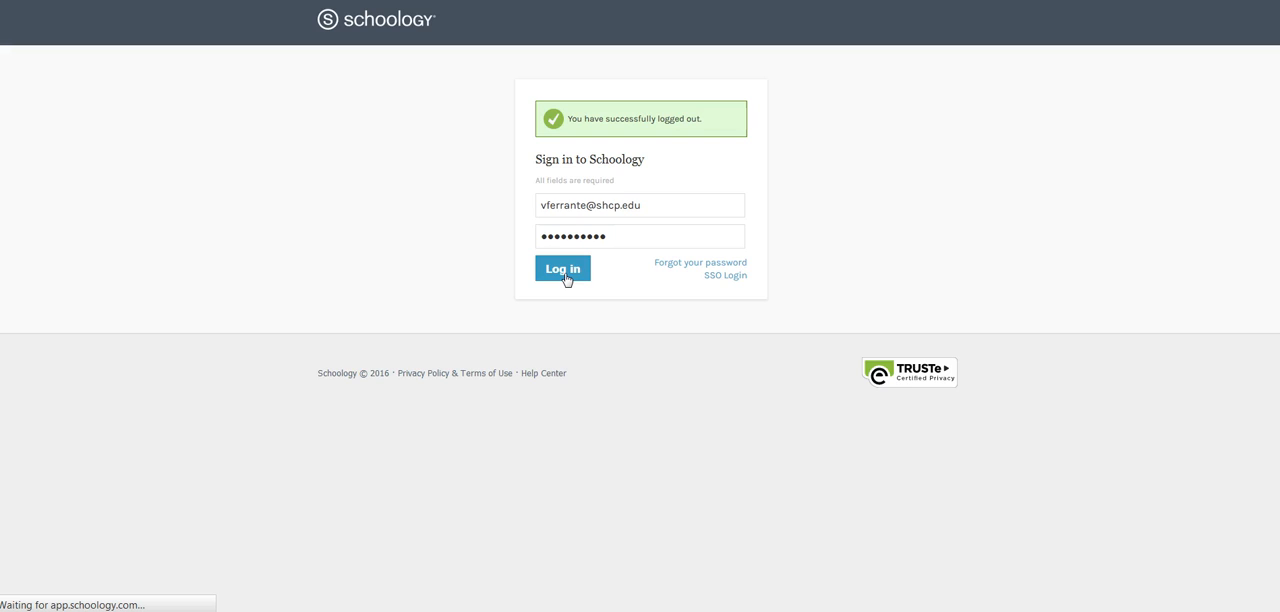
click(562, 268)
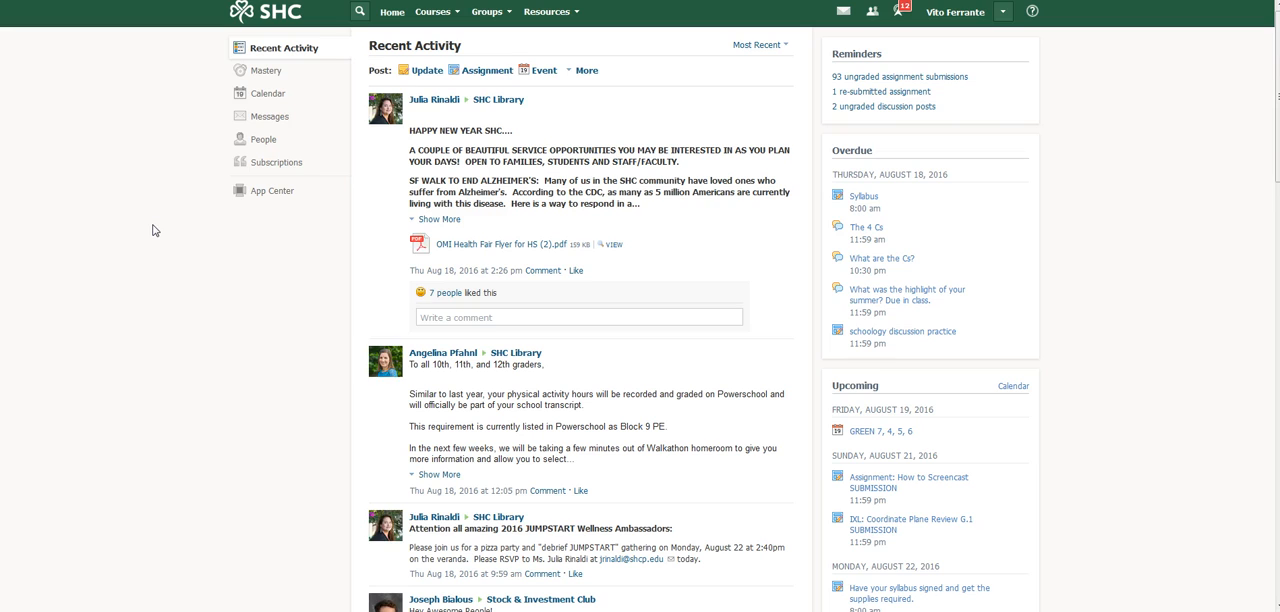
mouse_move(505, 18)
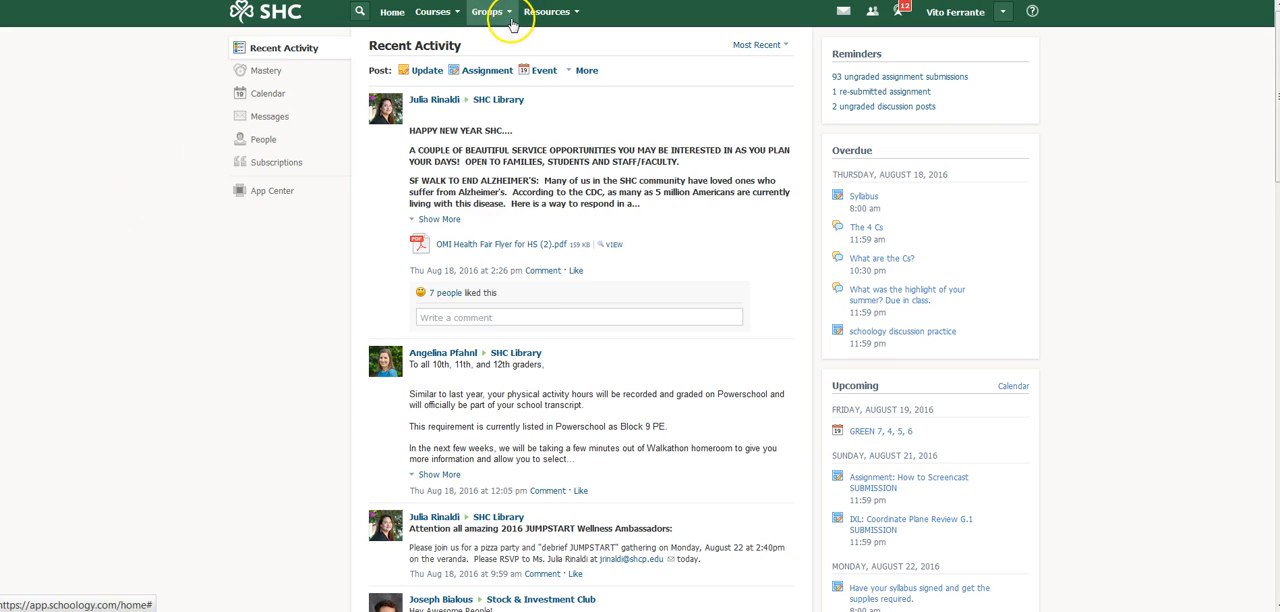
click(487, 11)
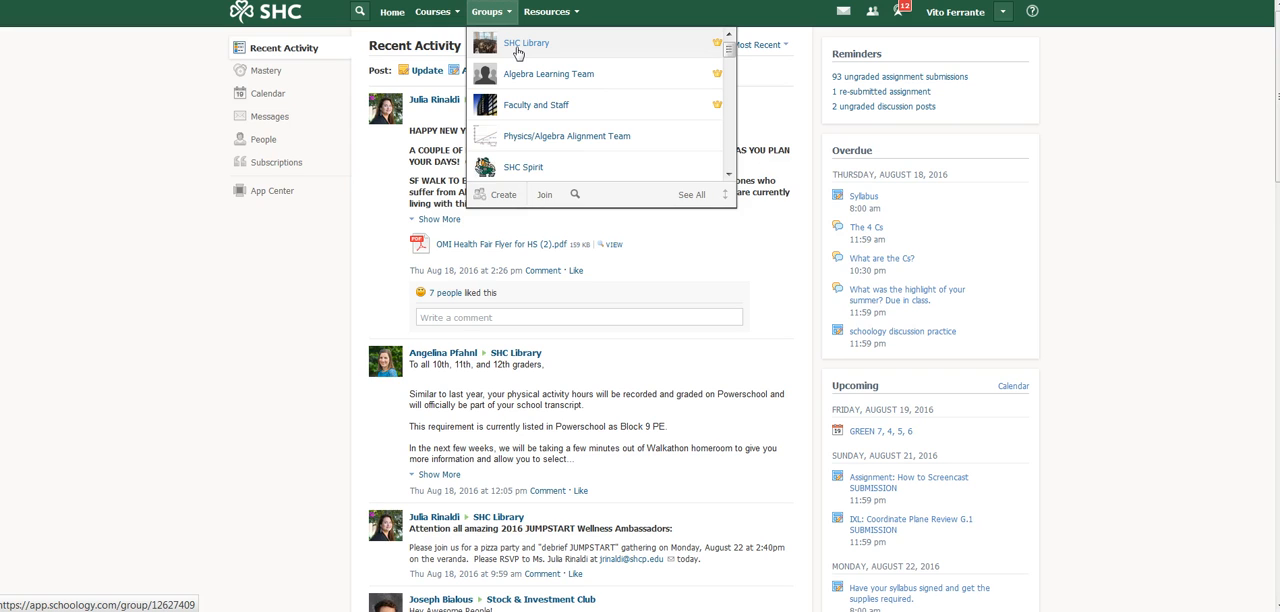
mouse_move(544, 194)
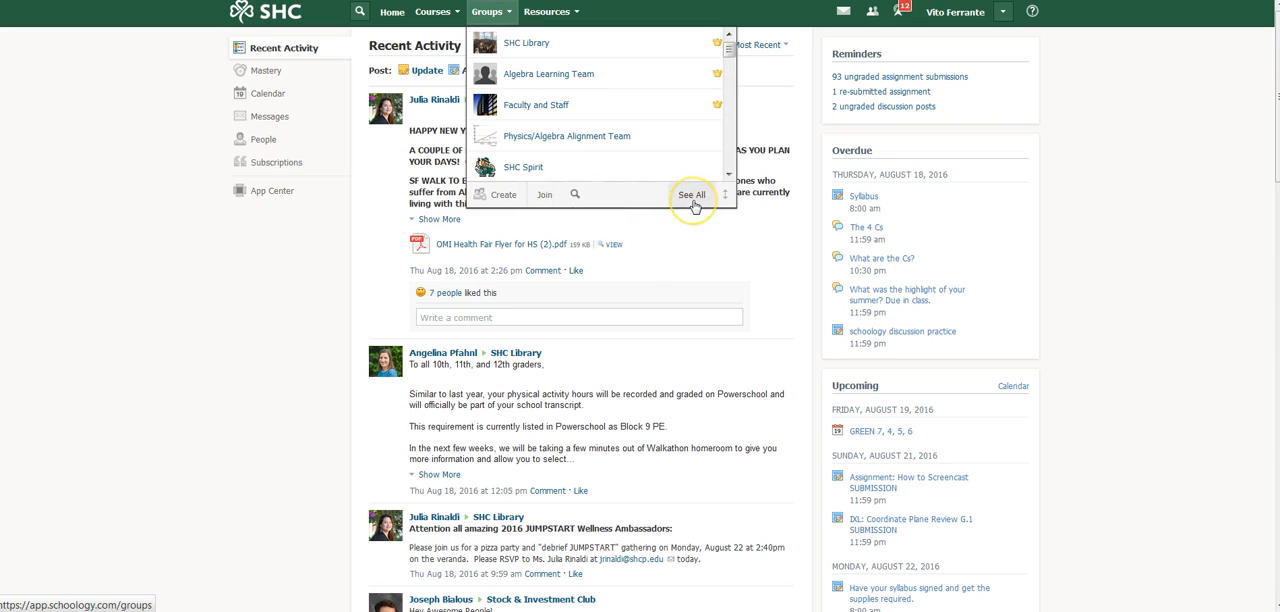
mouse_move(691, 194)
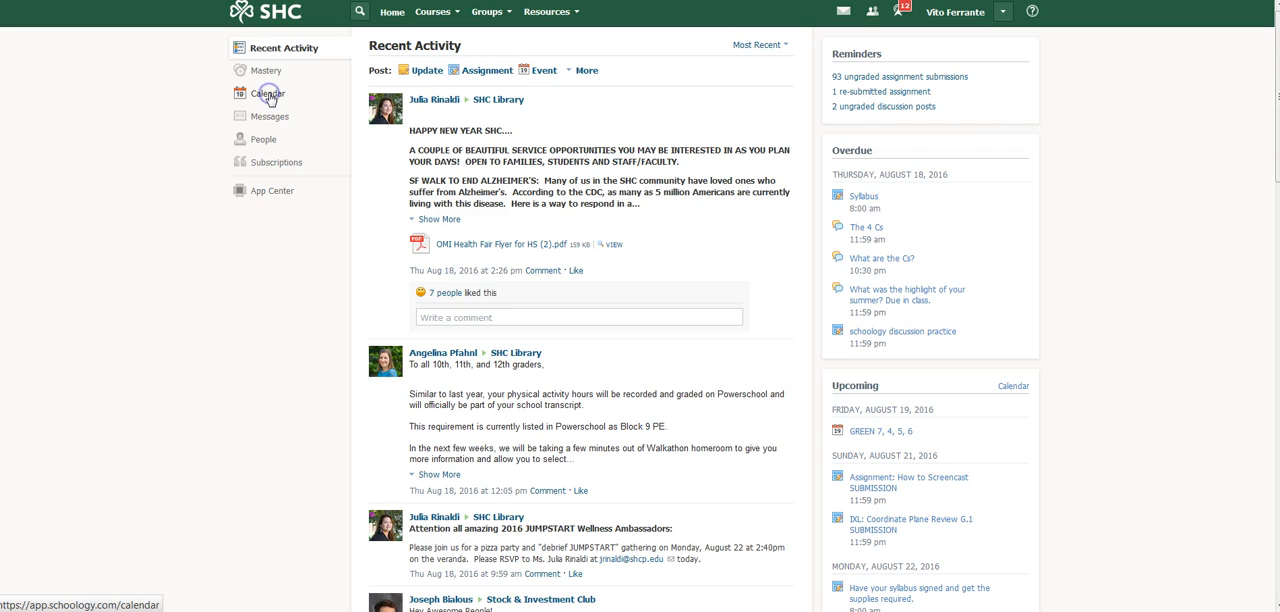
Open the Calendar and switch it to Month view for August 2016.
click(267, 94)
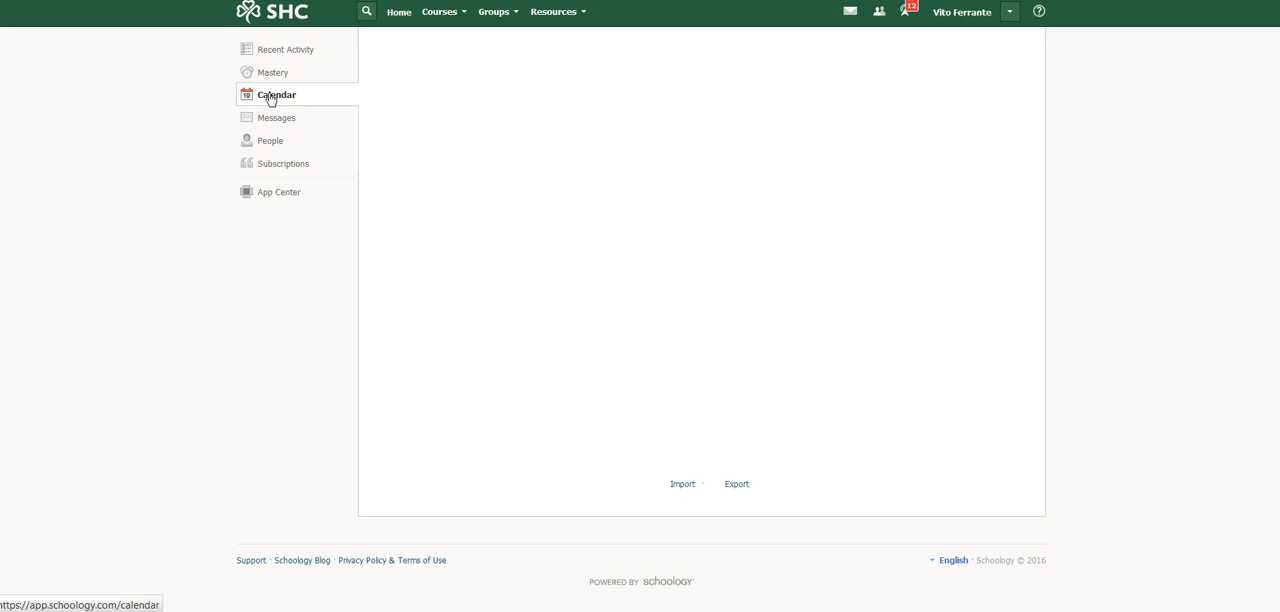
click(276, 94)
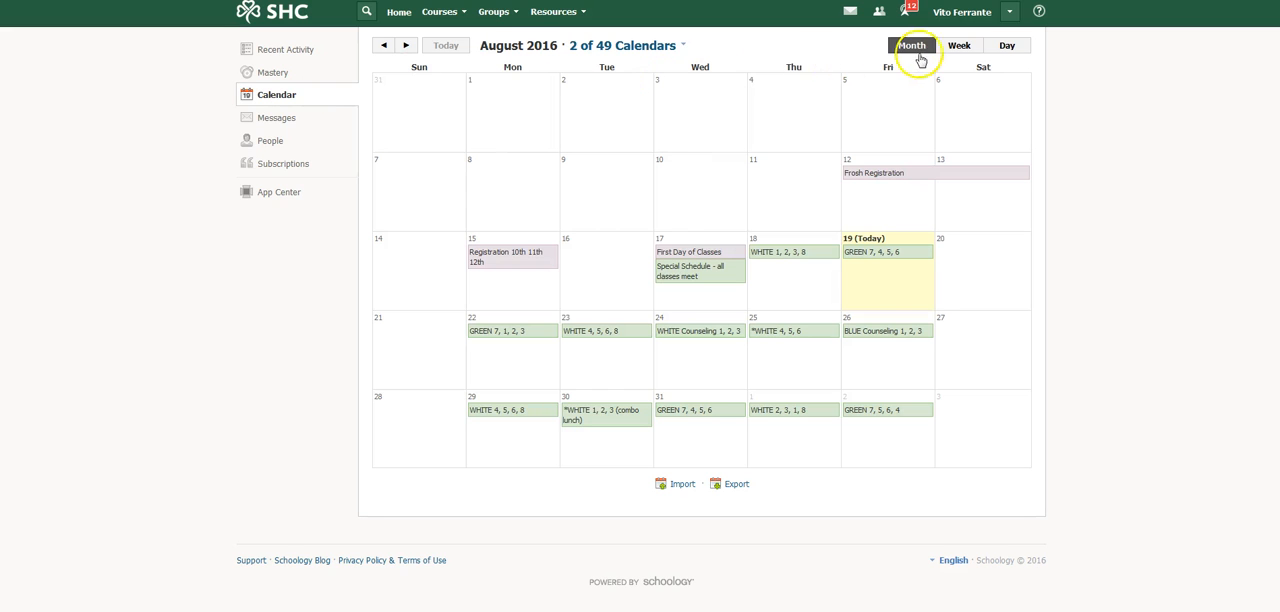
mouse_move(1007, 45)
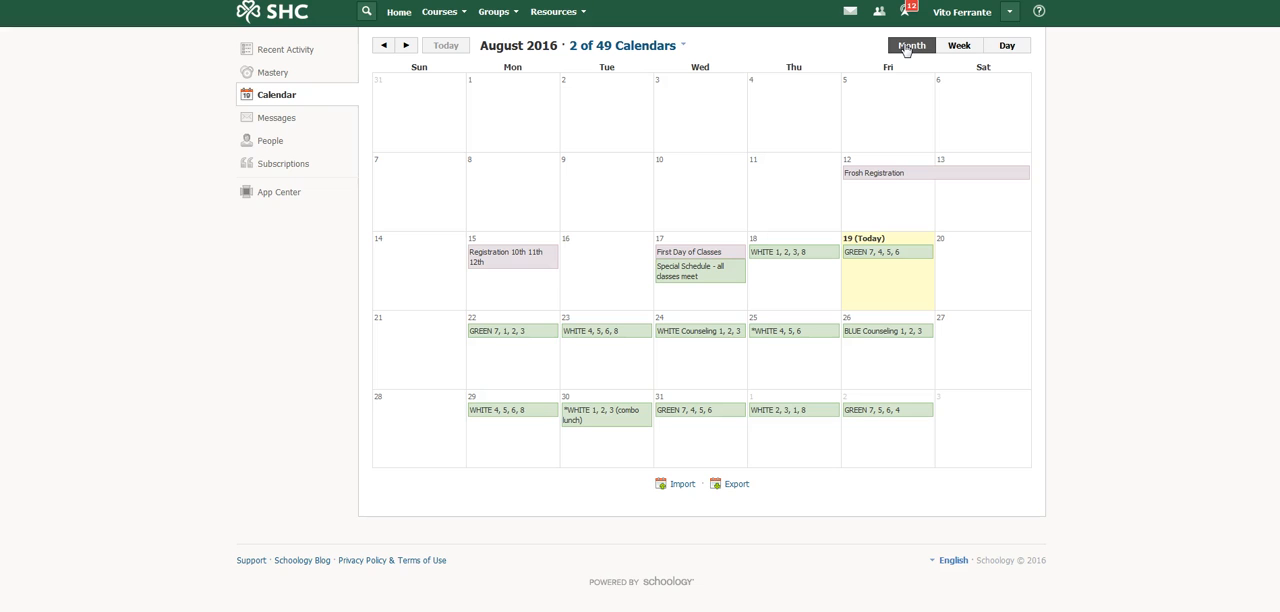
mouse_move(700, 153)
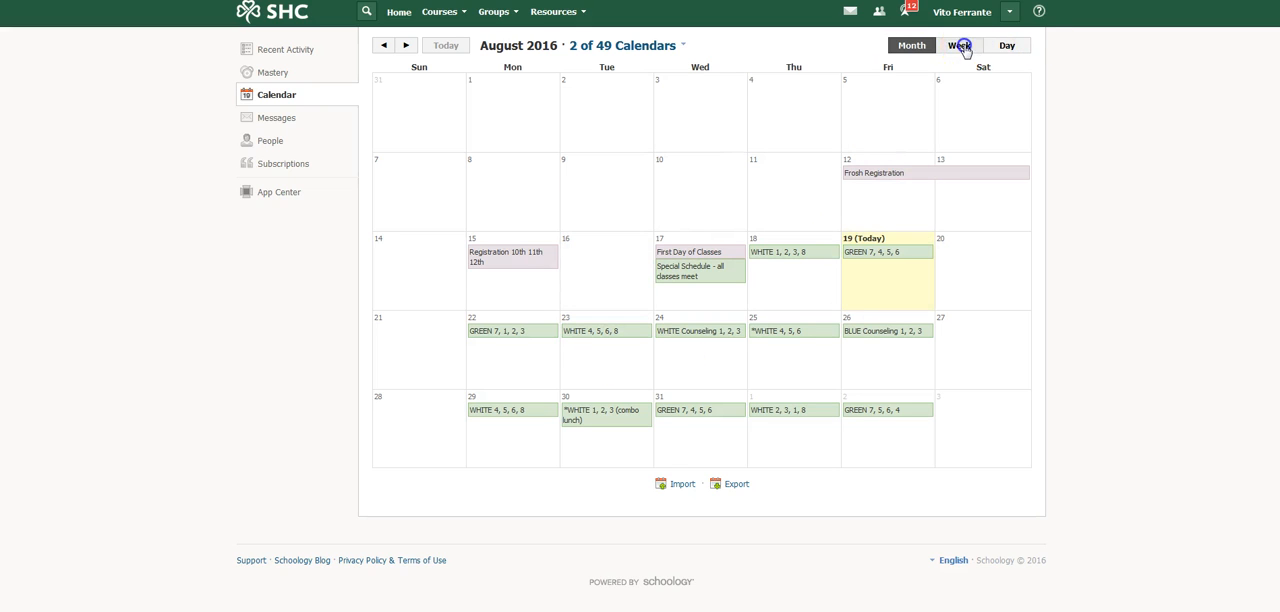
click(957, 45)
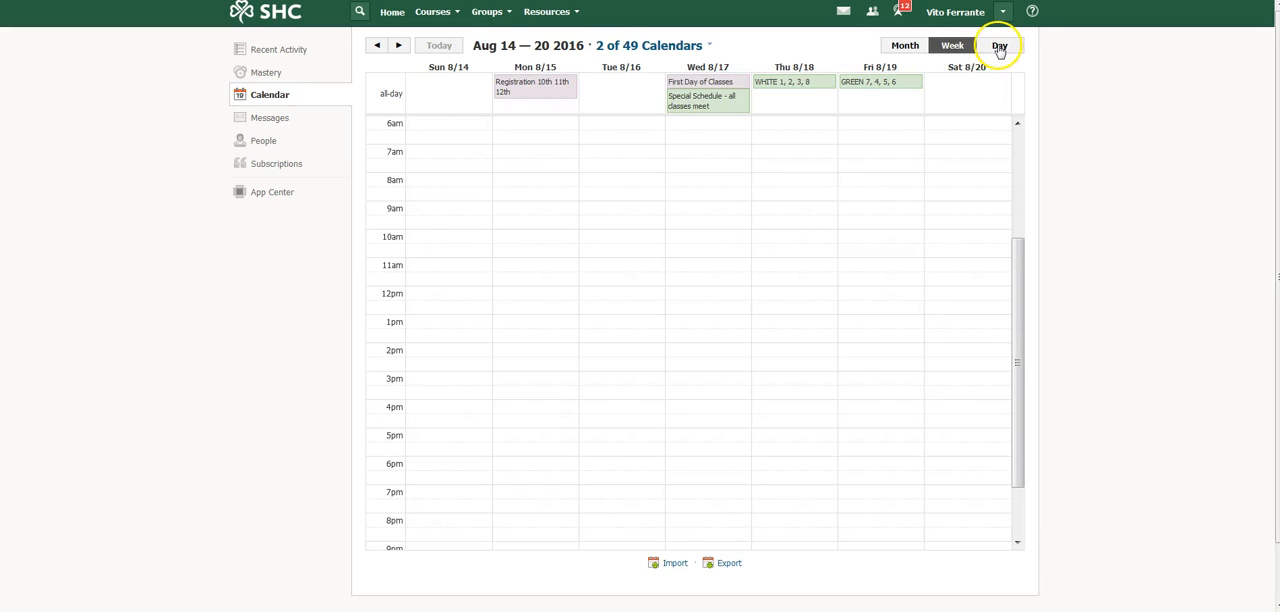
click(998, 45)
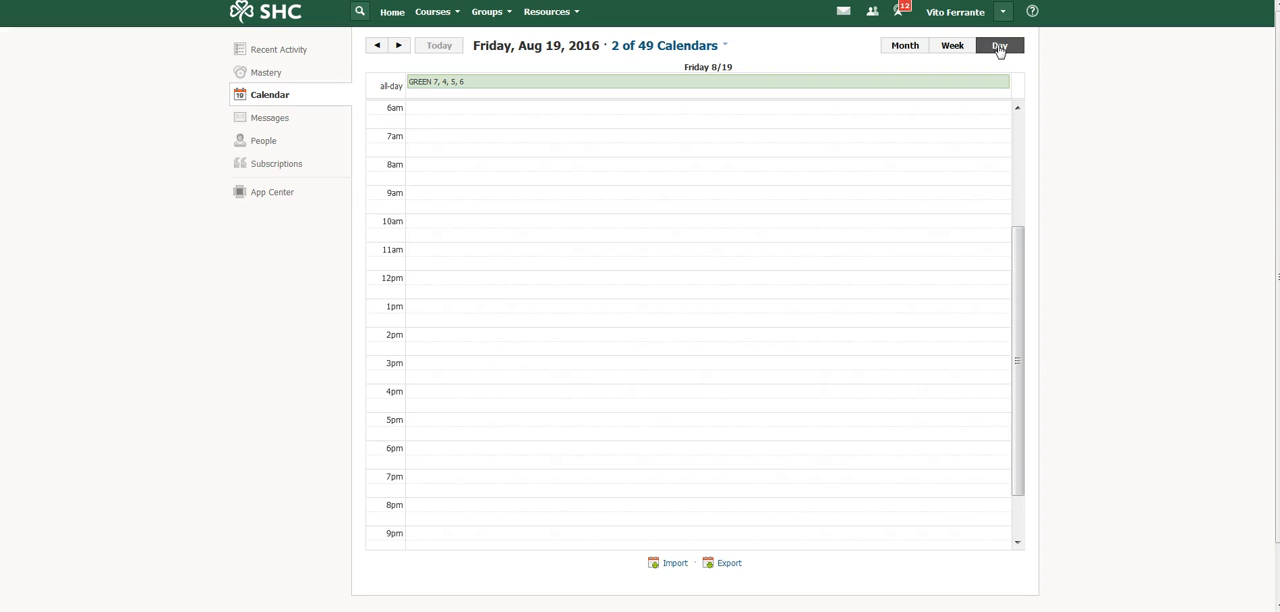
mouse_move(904, 45)
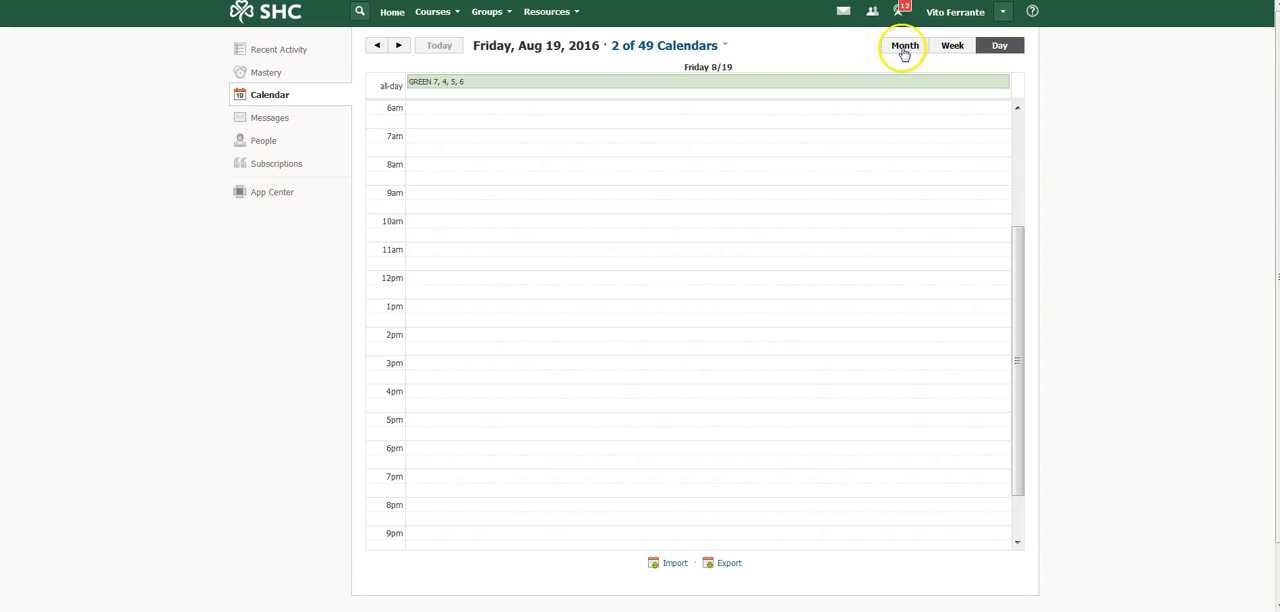
click(904, 45)
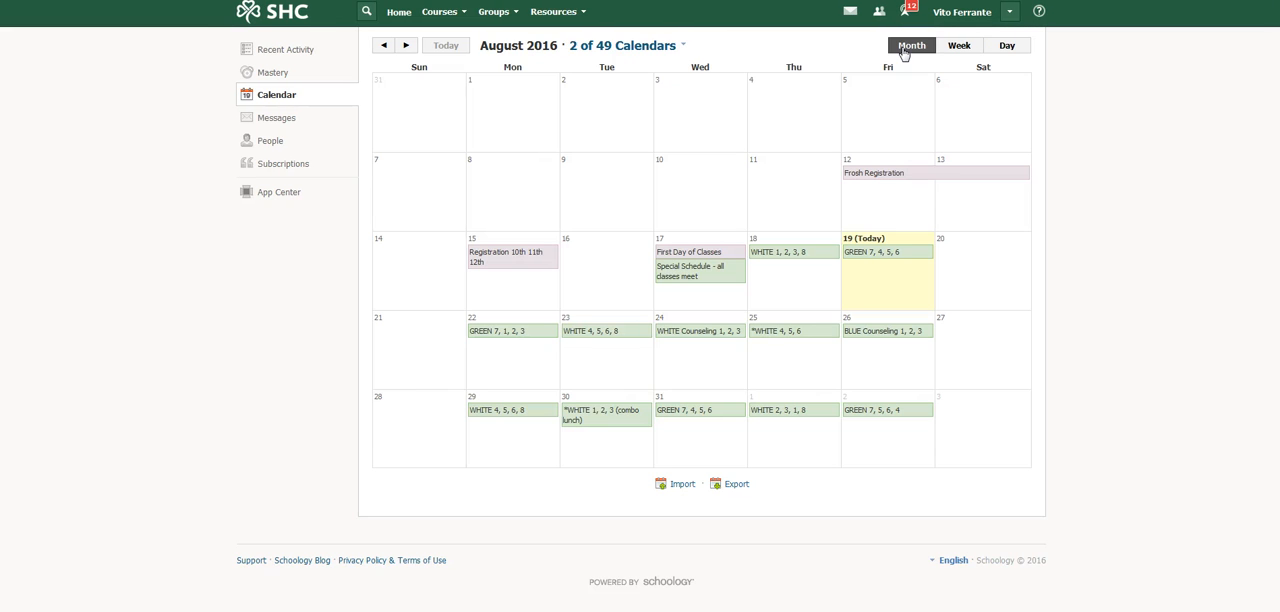
mouse_move(873, 243)
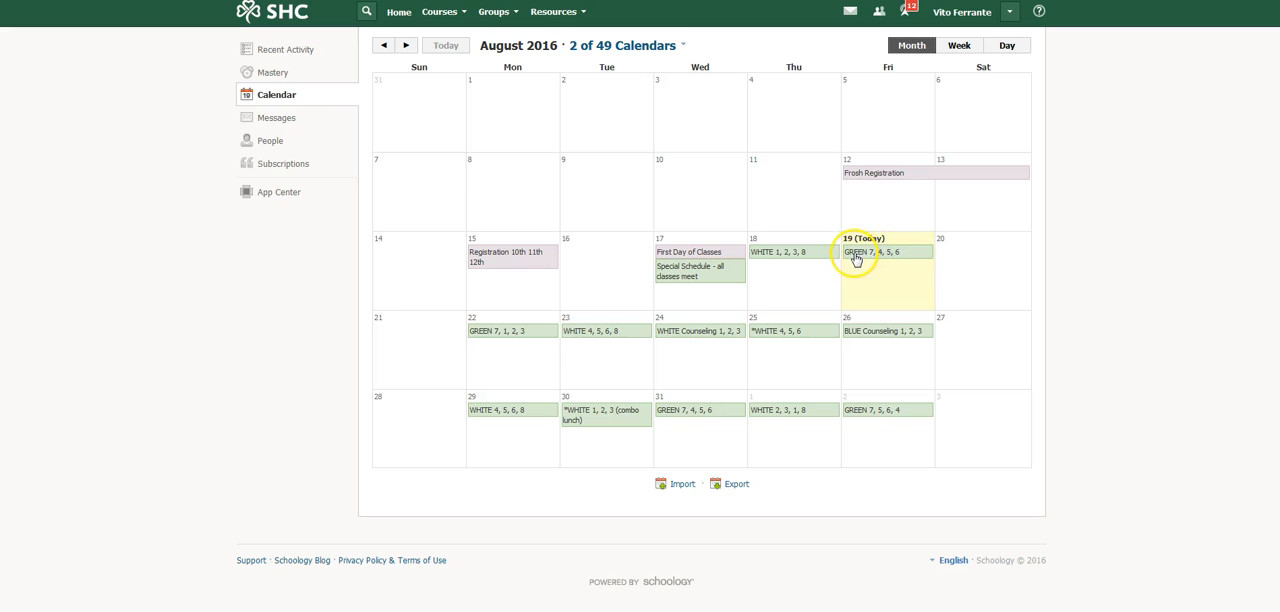
mouse_move(830, 268)
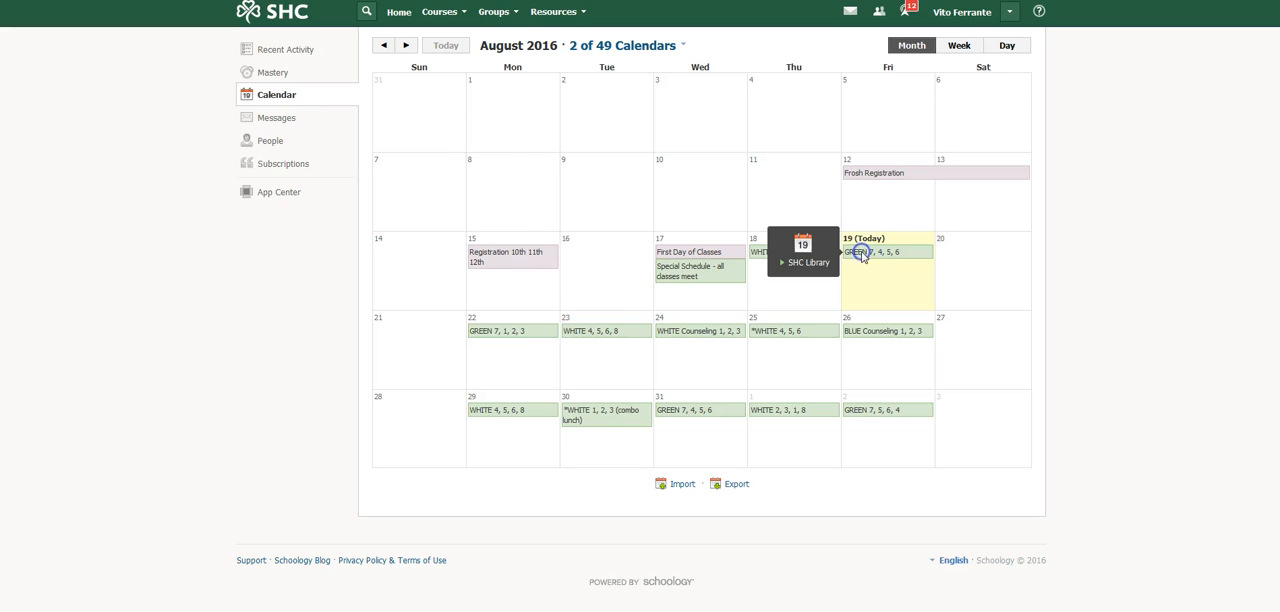
Open the full page for the Aug 19 'GREEN 7, 4, 5, 6' library event.
click(886, 251)
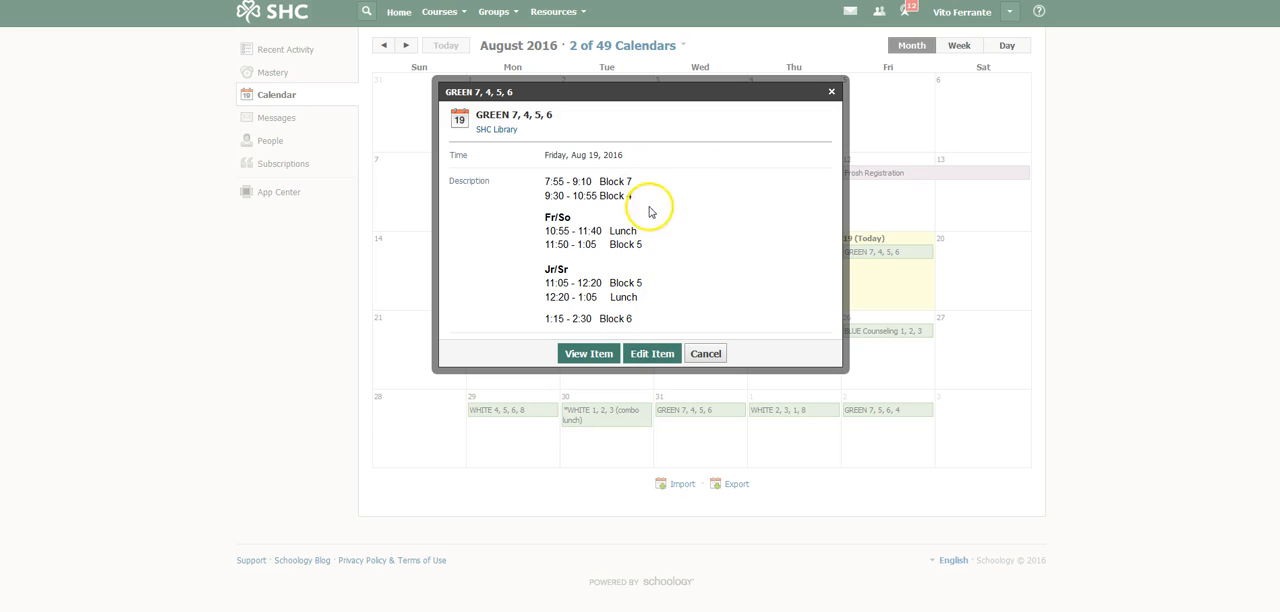
mouse_move(655, 282)
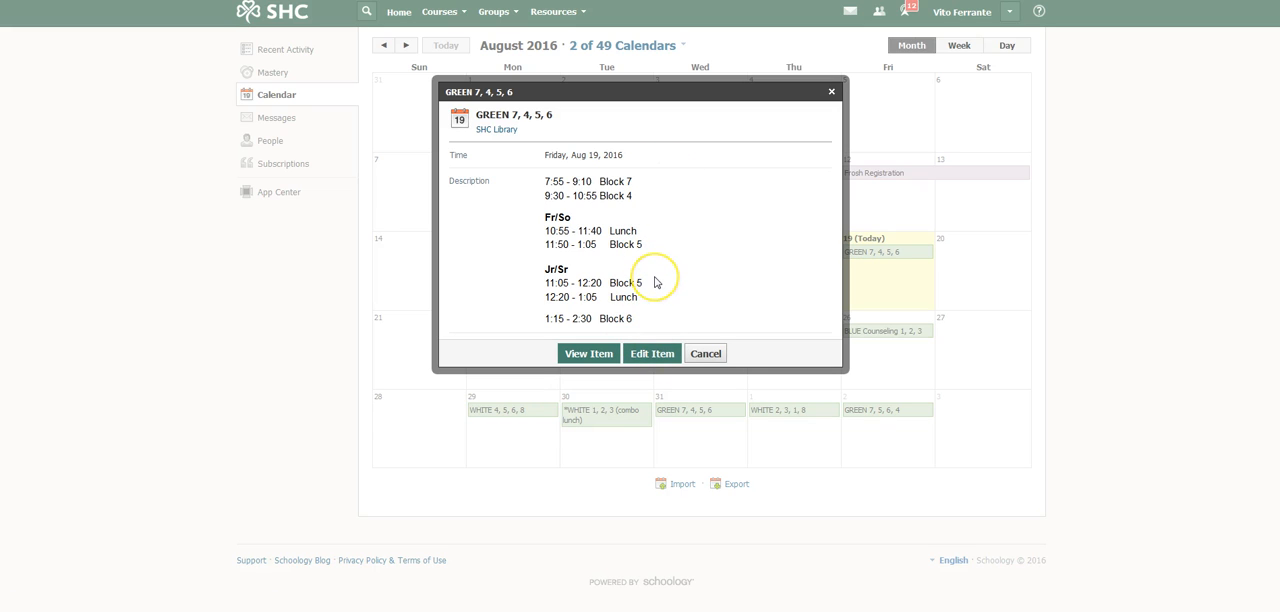
mouse_move(588, 353)
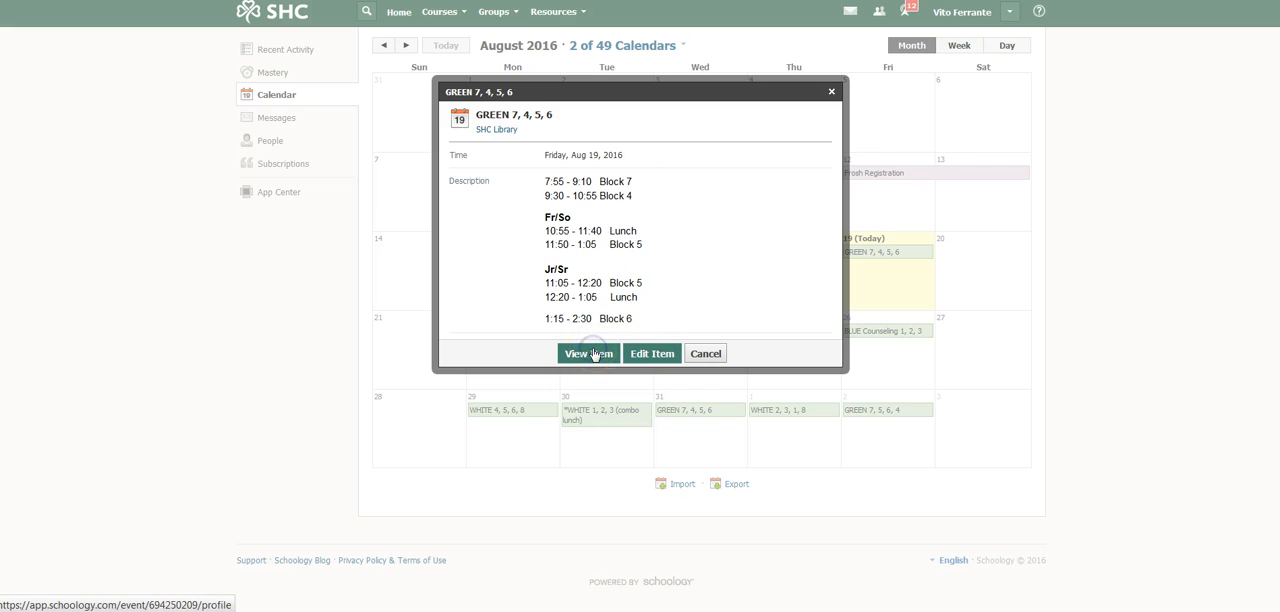
click(588, 353)
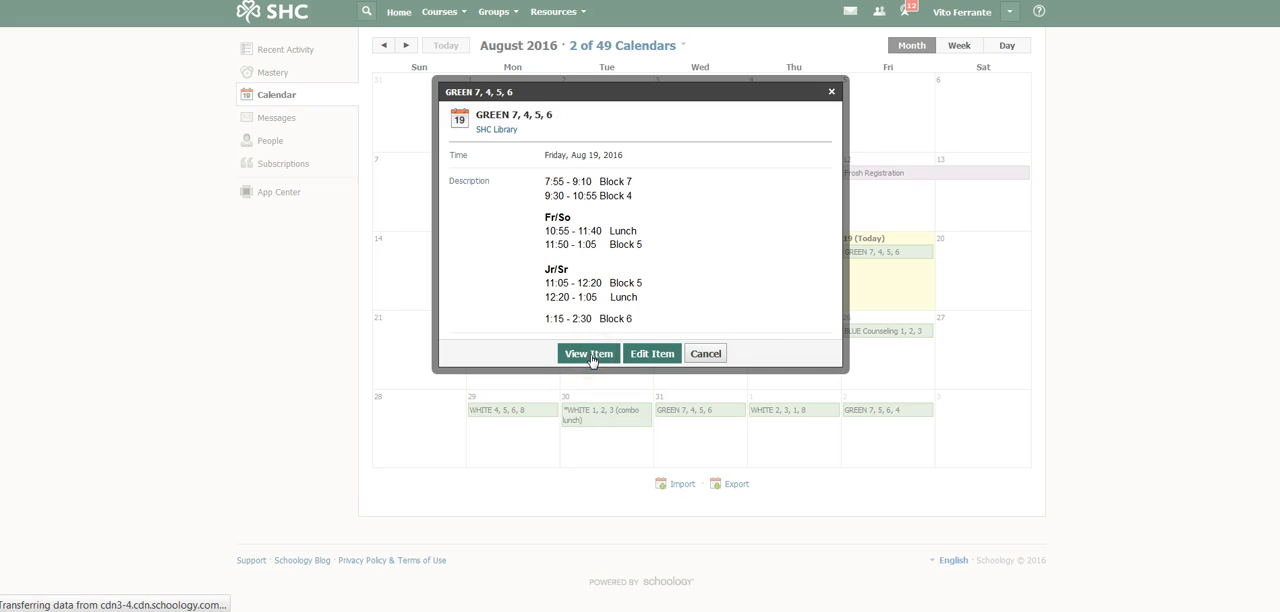
click(588, 353)
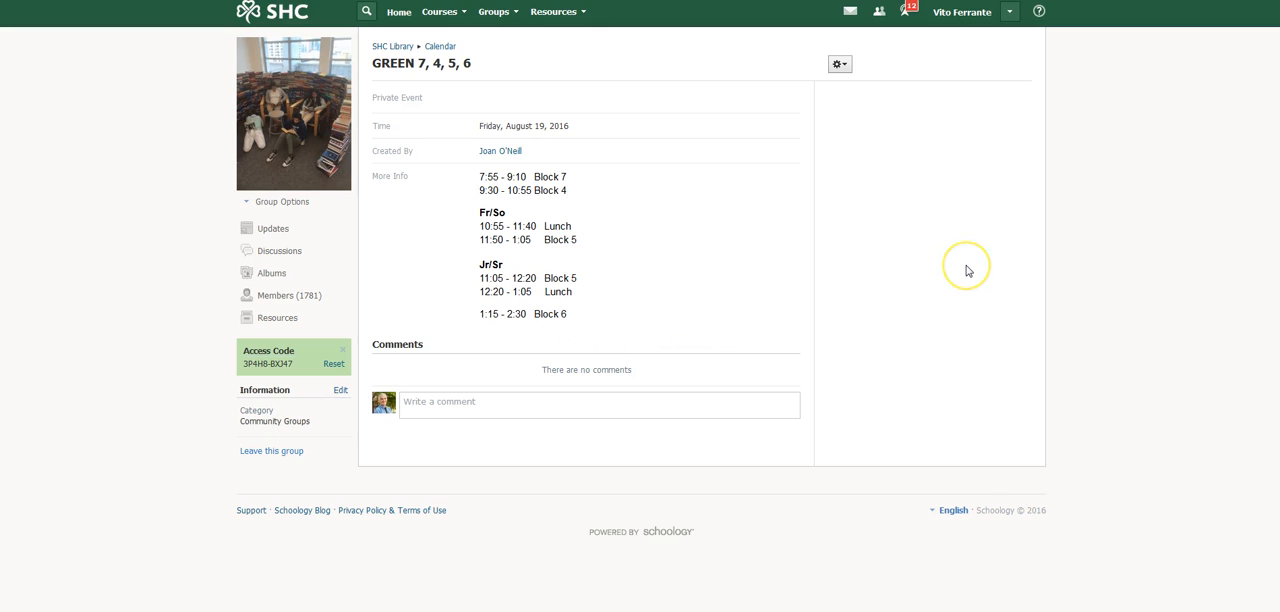
mouse_move(392, 64)
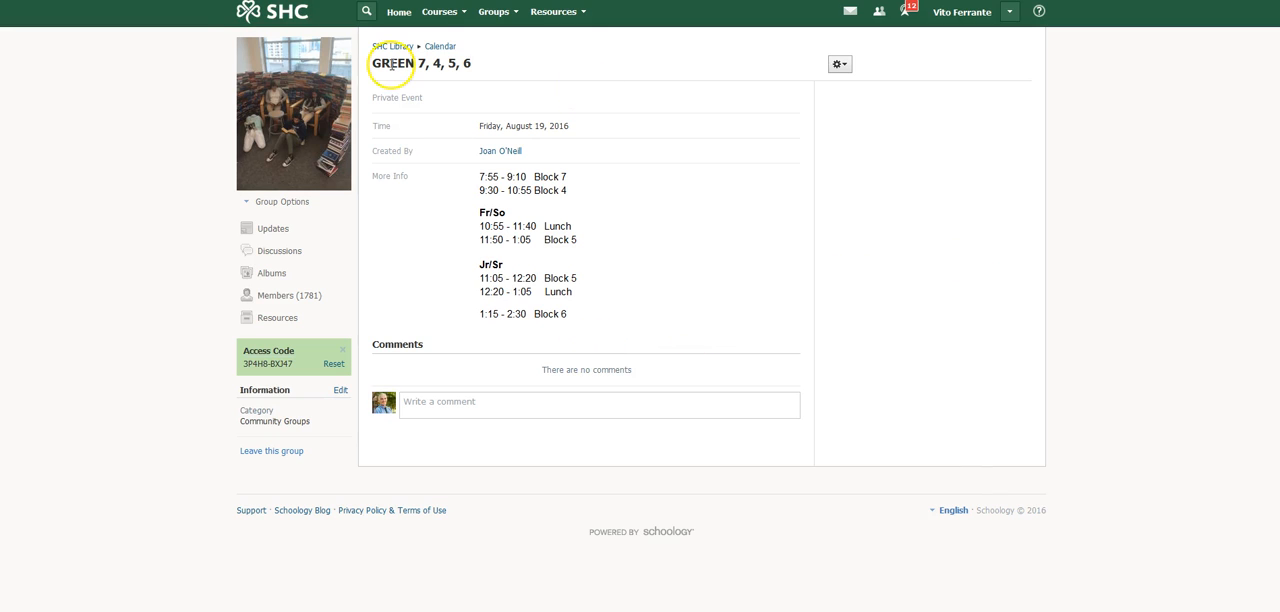